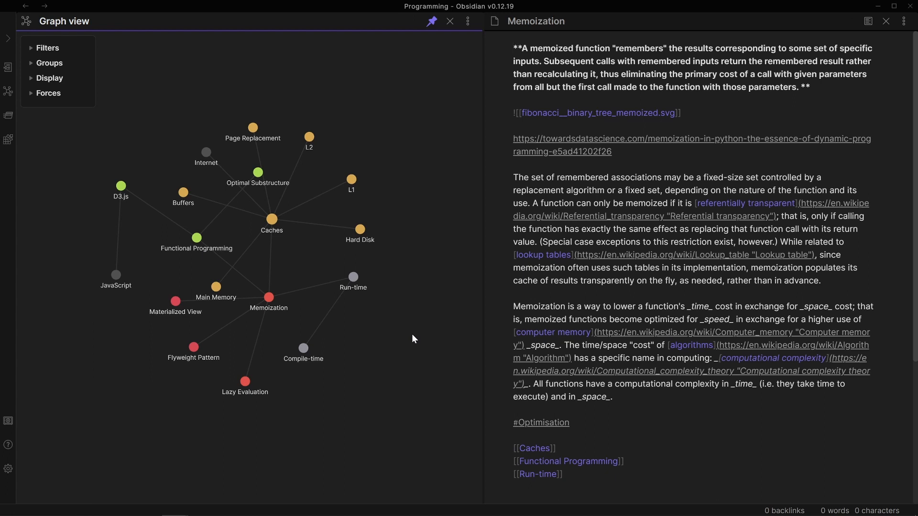
pyautogui.moveTo(392, 321)
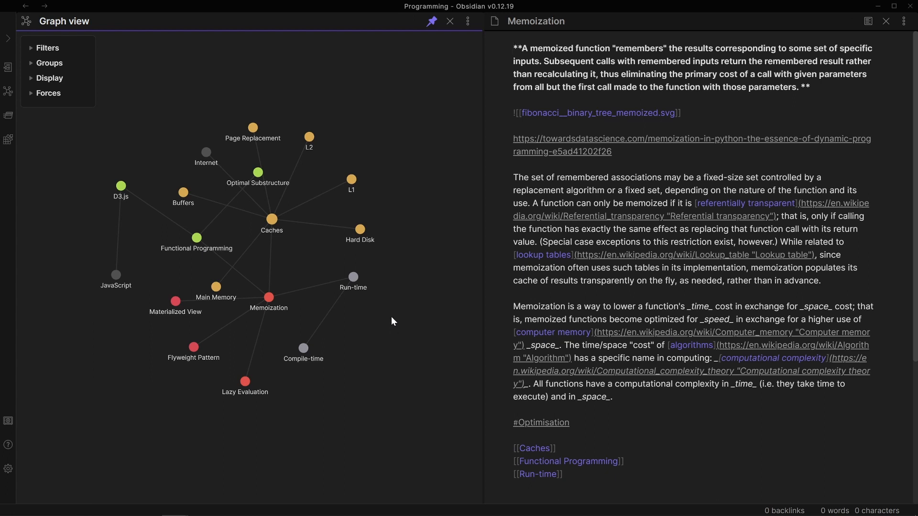
pyautogui.moveTo(282, 292)
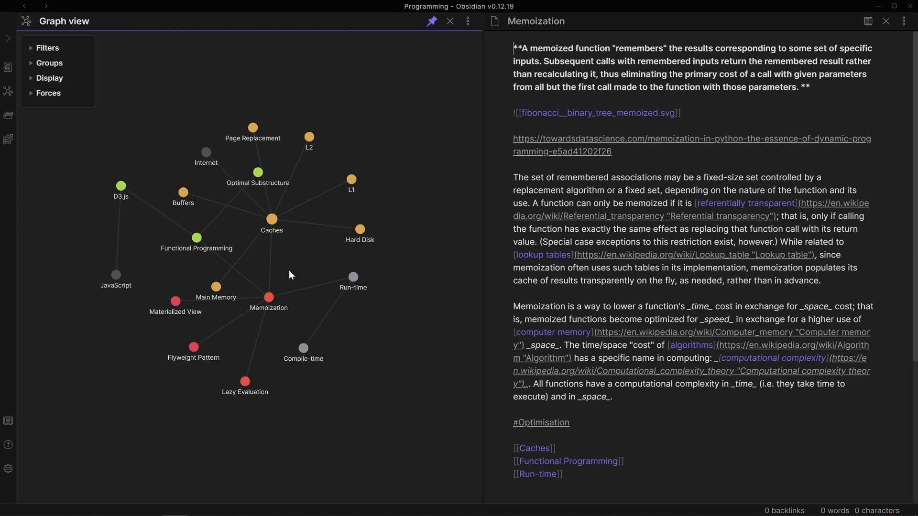
pyautogui.moveTo(261, 302)
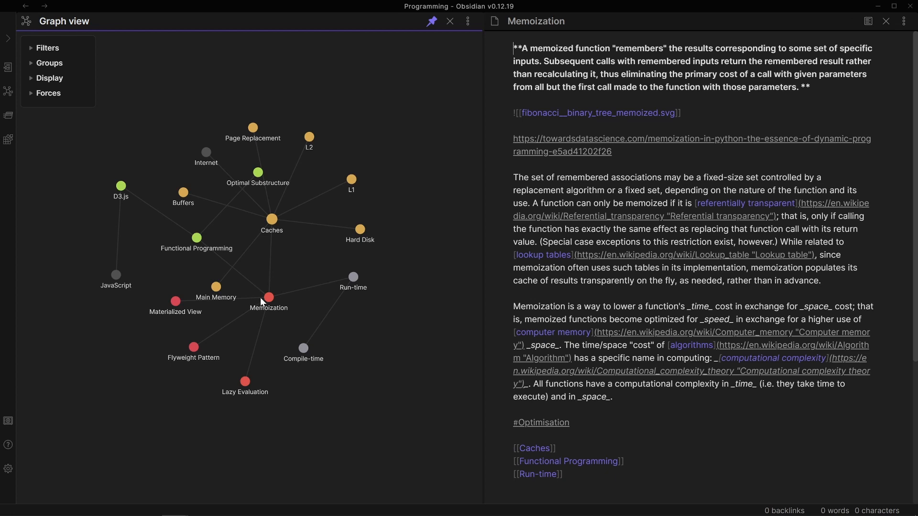
# - Select the Memoization node in the graph and view its embedded fibonacci_binary_tree_memoized.svg image
pyautogui.click(268, 297)
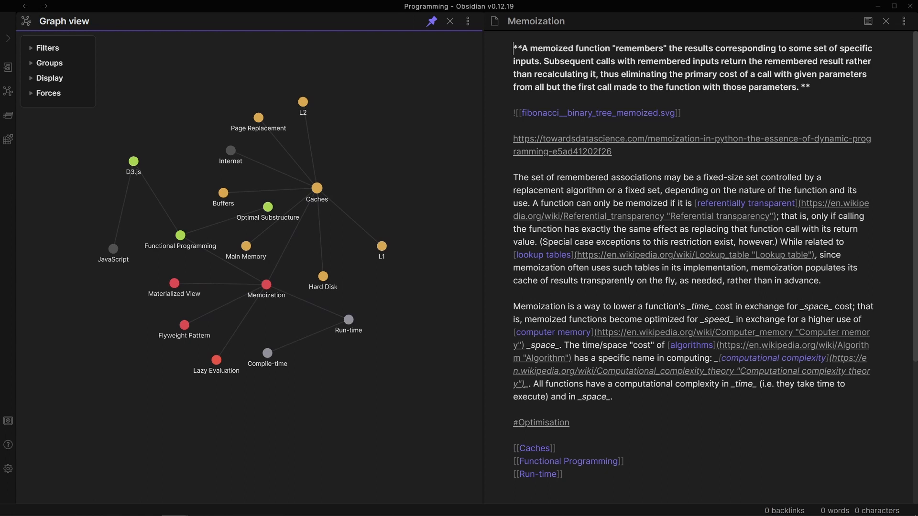
pyautogui.moveTo(263, 292)
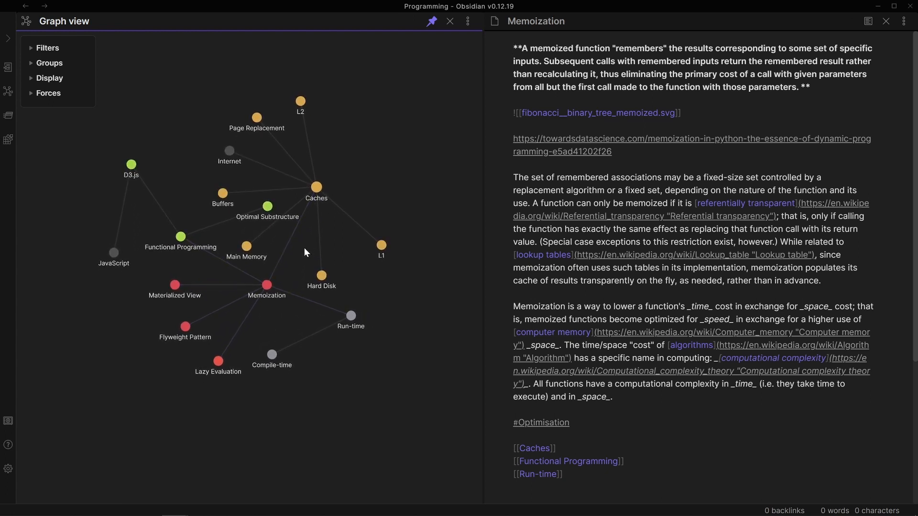
pyautogui.moveTo(297, 252)
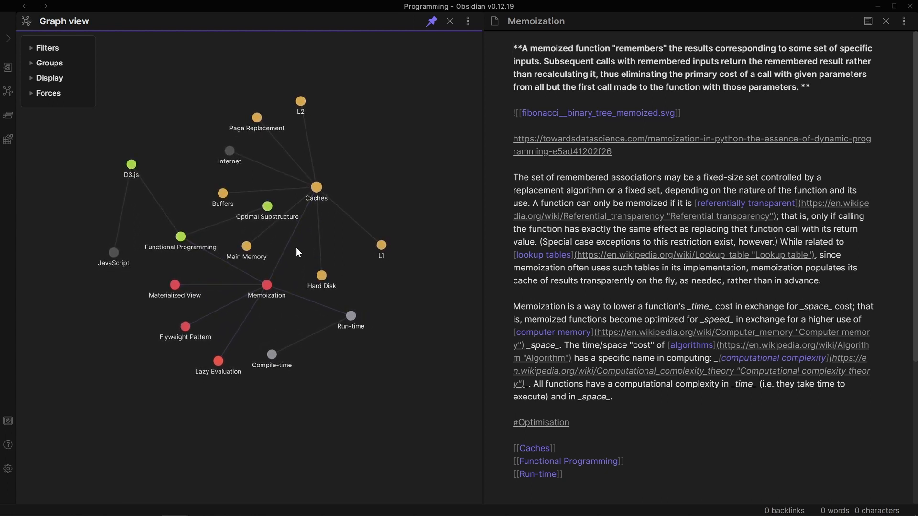
pyautogui.click(266, 286)
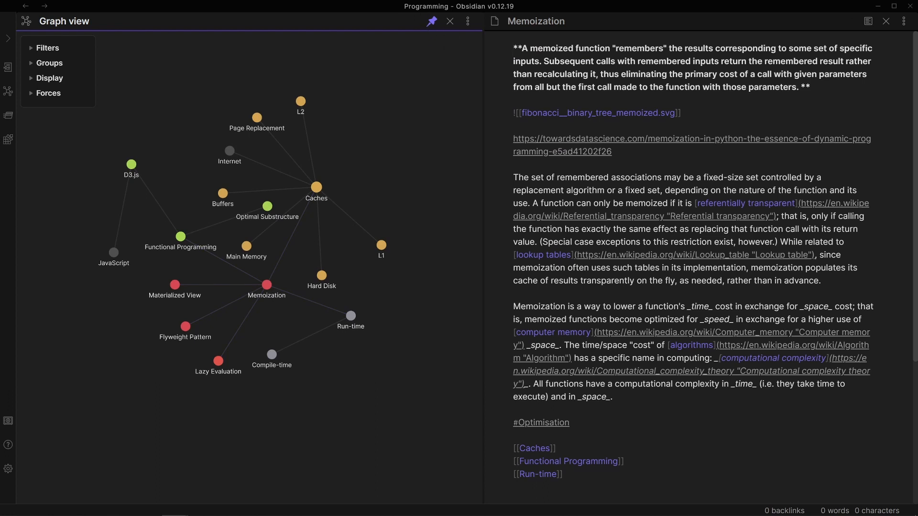
pyautogui.moveTo(392, 211)
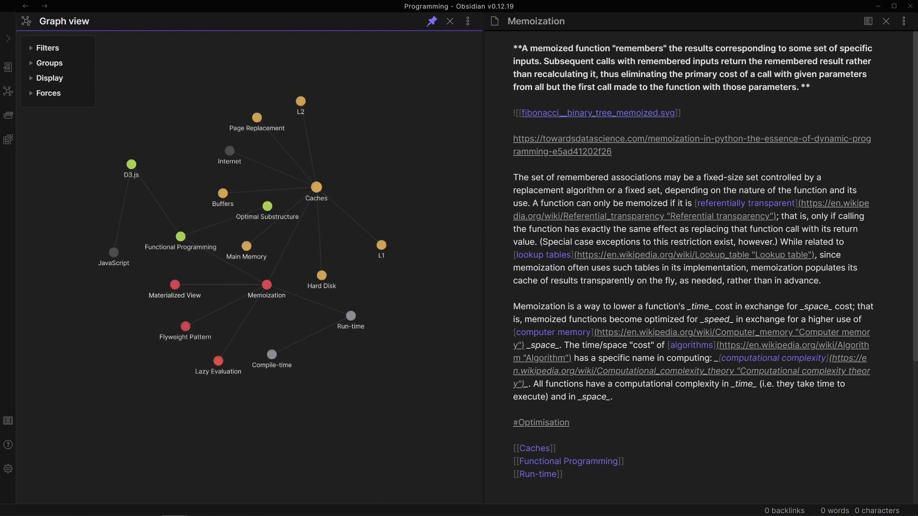
pyautogui.click(598, 113)
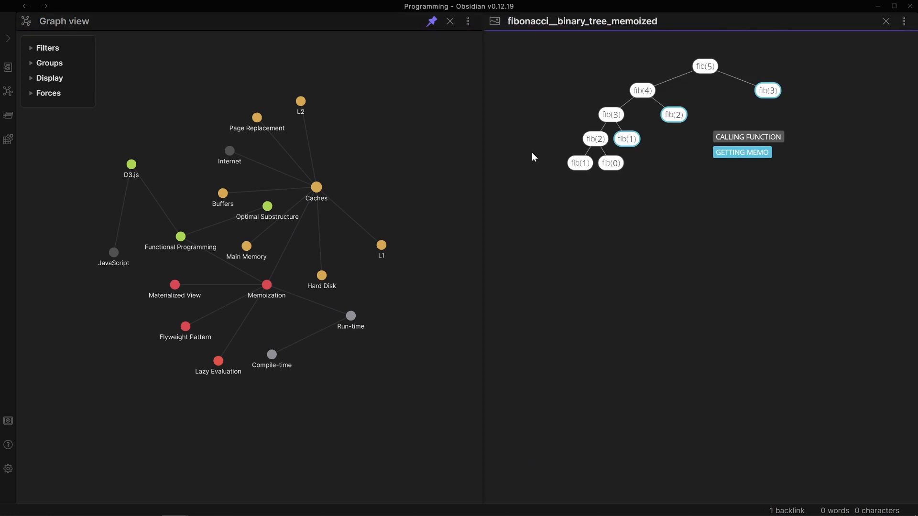
pyautogui.moveTo(563, 186)
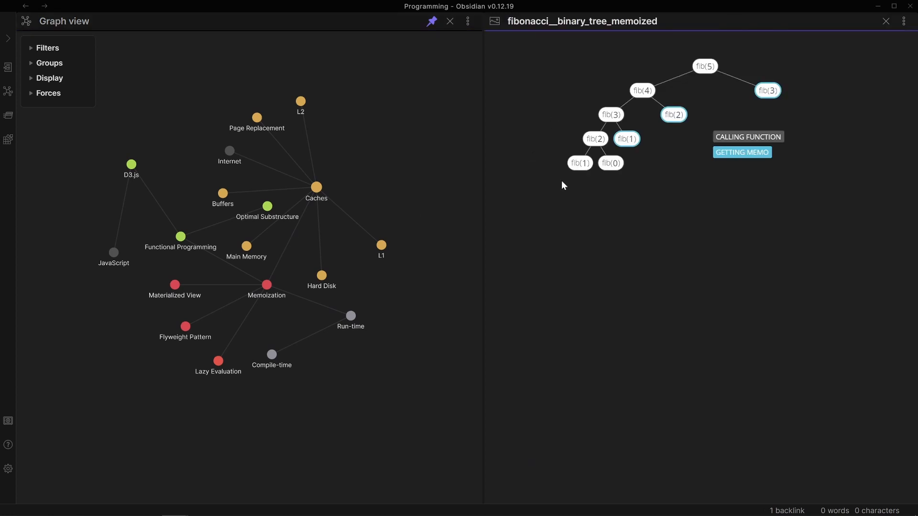
pyautogui.moveTo(689, 279)
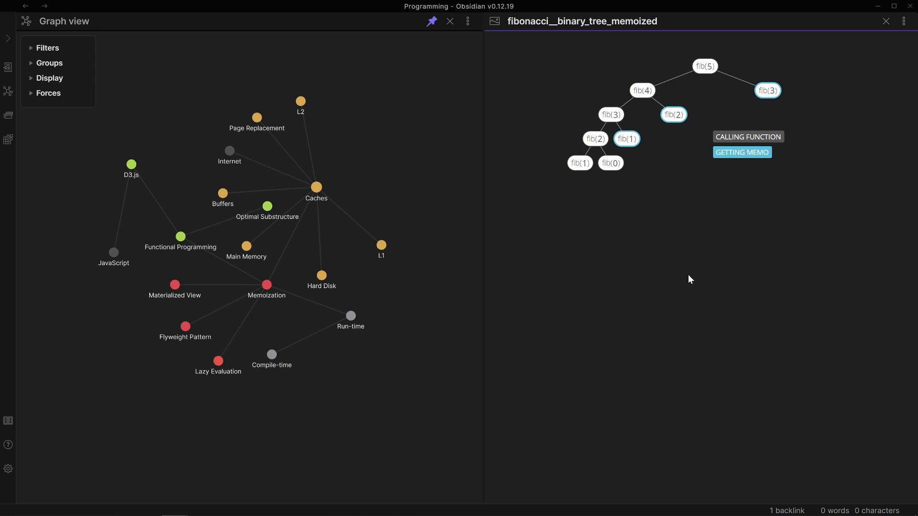
pyautogui.moveTo(319, 294)
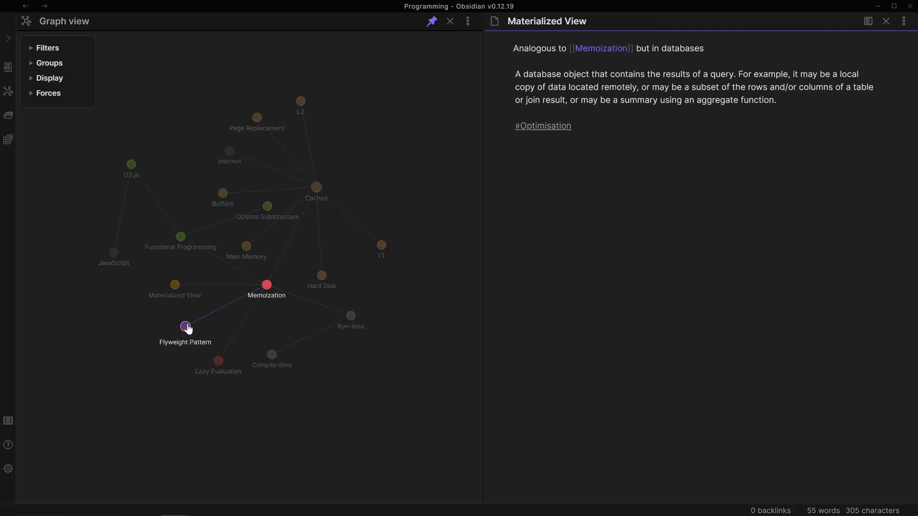
# - Browse the Flyweight Pattern and Lazy Evaluation notes, then create the empty Strict Evaluation note from its link
pyautogui.click(185, 327)
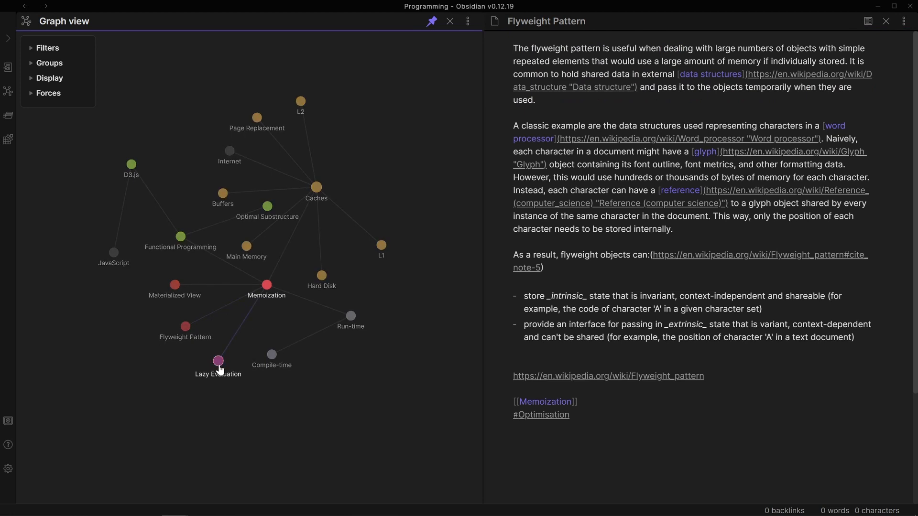
pyautogui.click(218, 360)
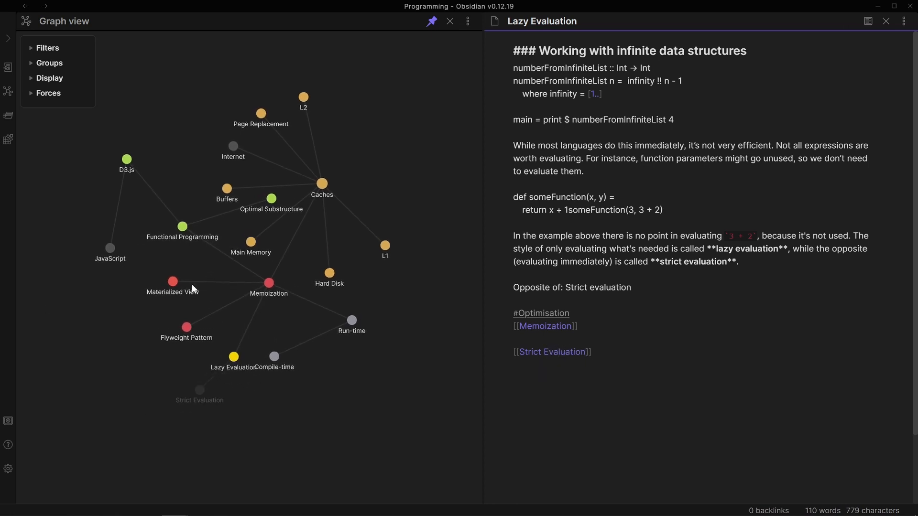
pyautogui.click(551, 352)
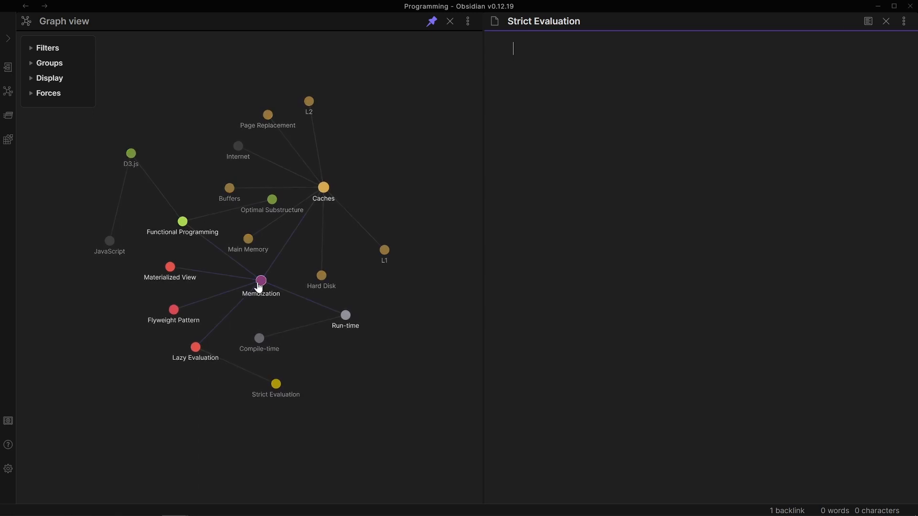
# - Return to the Memoization note and expand the Forces section of the Graph view settings
pyautogui.click(261, 281)
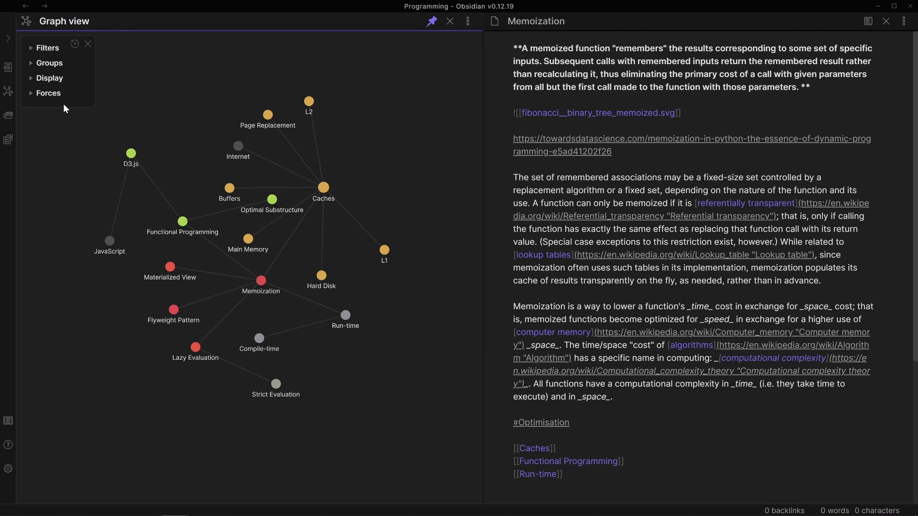
pyautogui.click(49, 78)
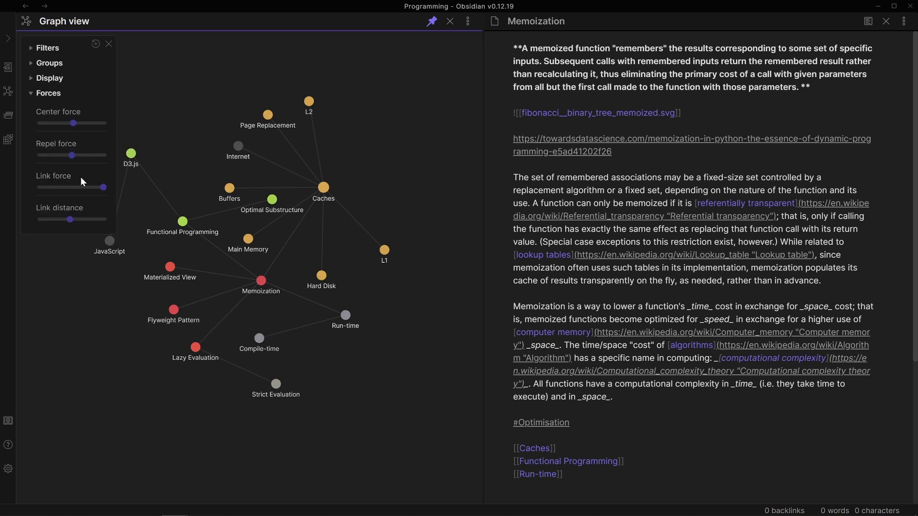
pyautogui.click(48, 93)
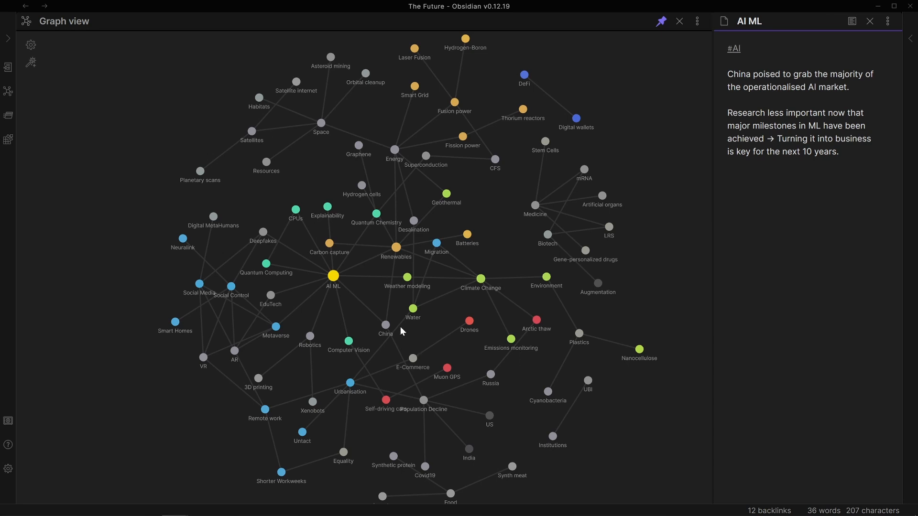
pyautogui.moveTo(345, 274)
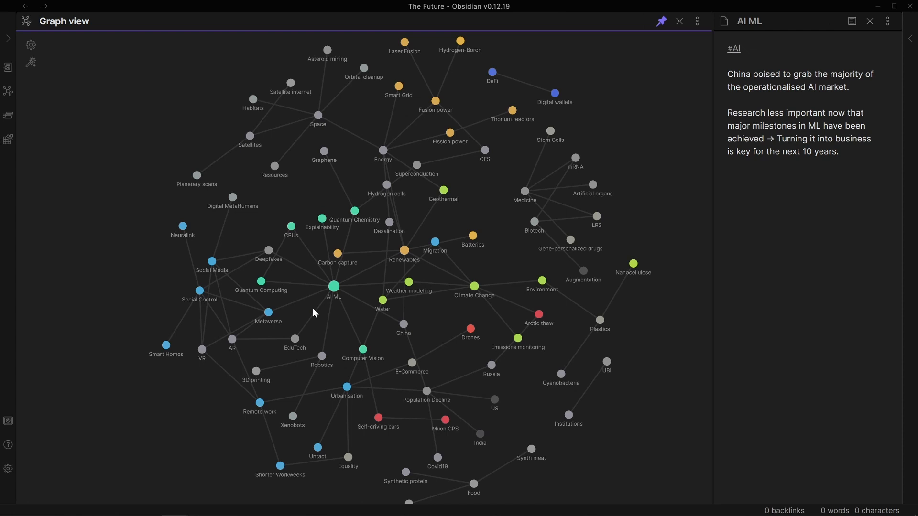
# - Switch to The Future vault, showing its topic graph beside the AI ML note
pyautogui.click(728, 99)
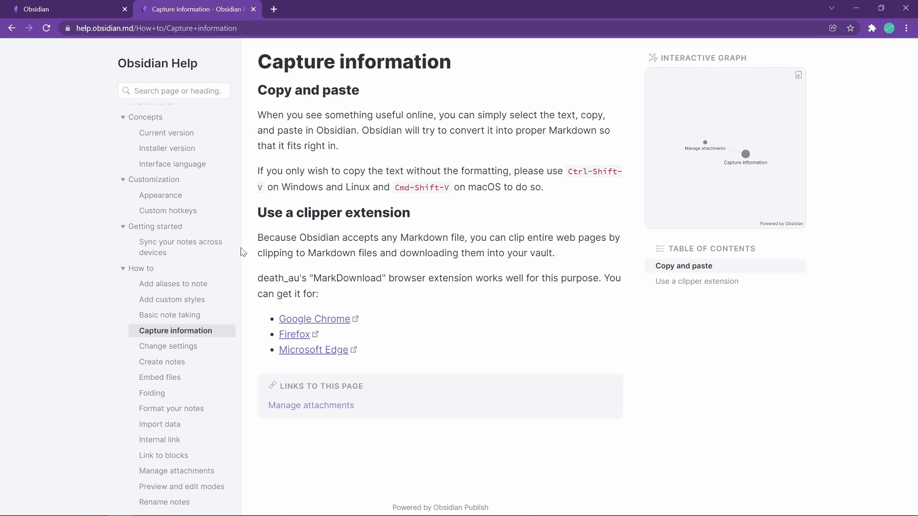
# - Show the obsidian.md homepage in Chrome, scrolled down to the app screenshot with the Habits MOC note
pyautogui.click(36, 9)
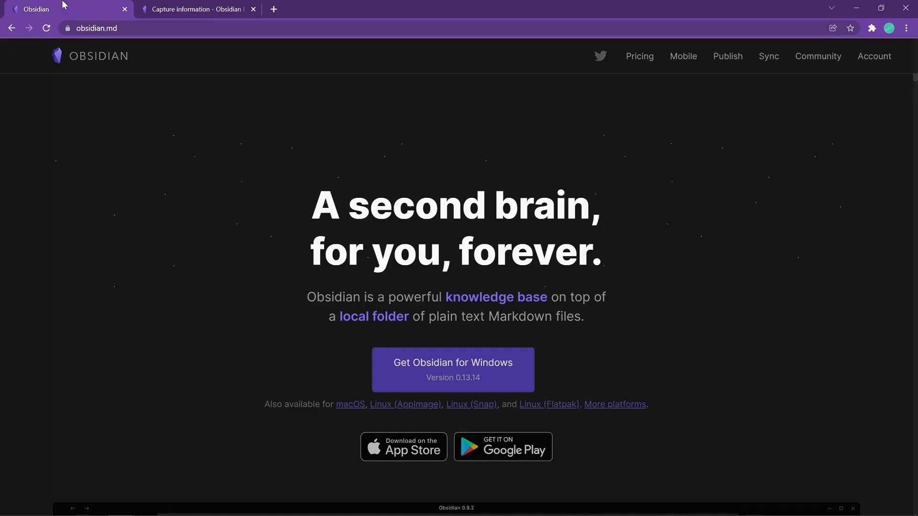
pyautogui.scroll(-3)
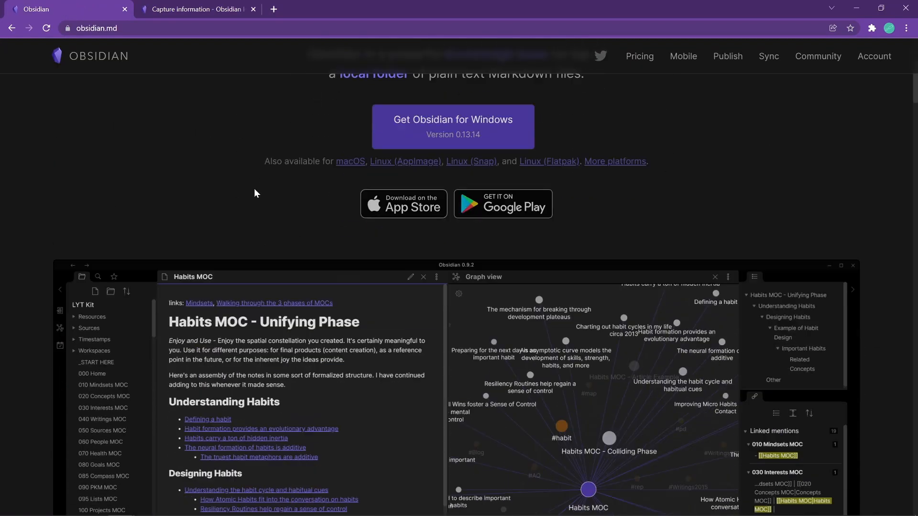
pyautogui.scroll(-3)
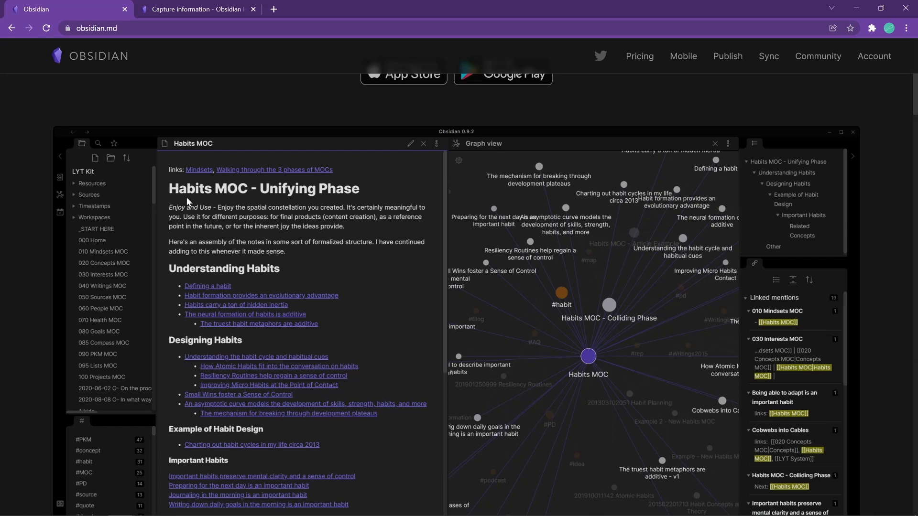
pyautogui.scroll(-3)
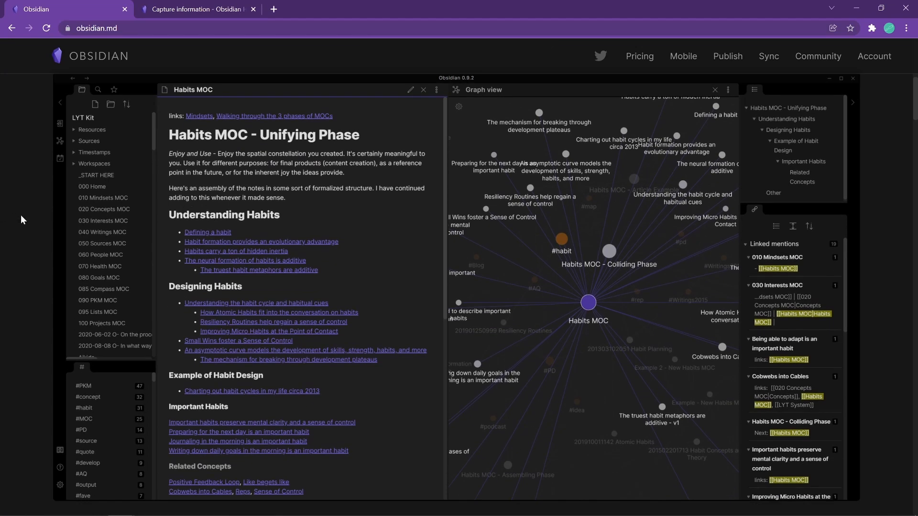
pyautogui.moveTo(49, 219)
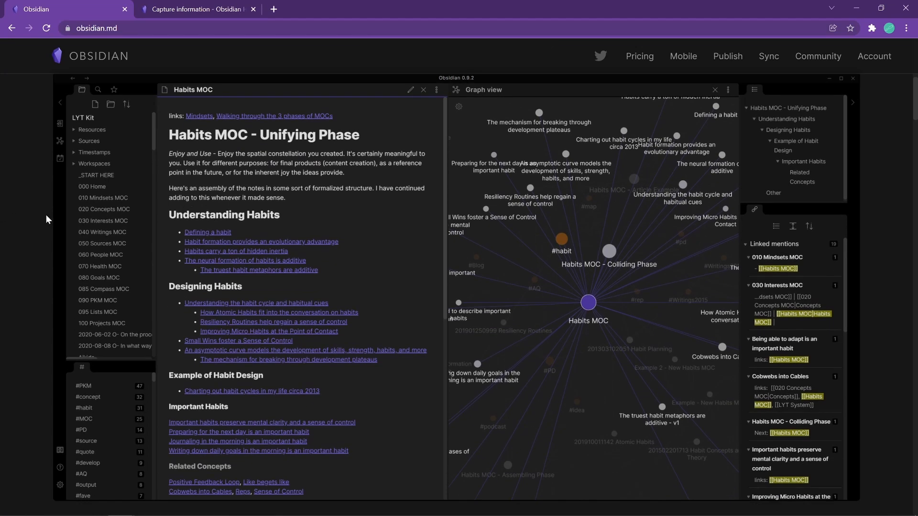